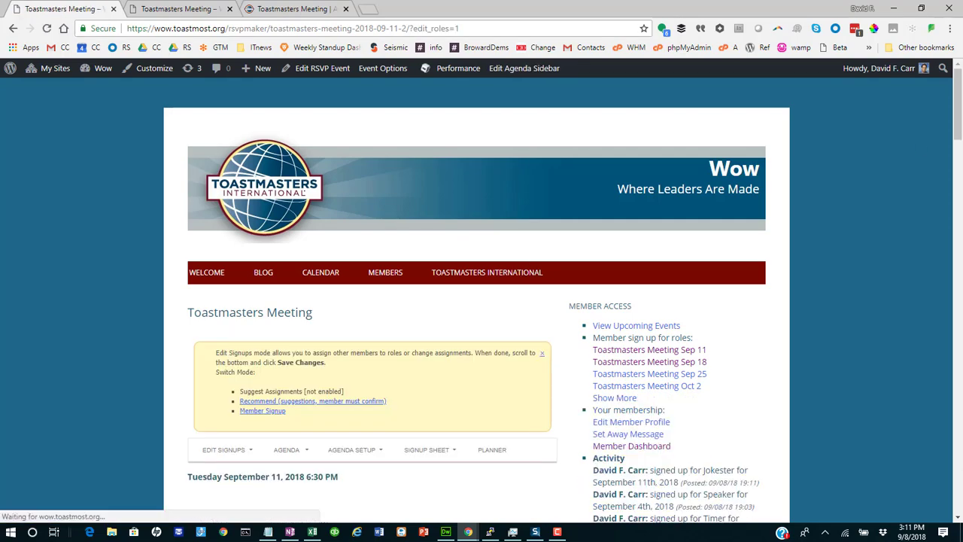
Enable Tweak Timing for the Speaker role and reduce the speaker count to 2, evaluators matching
scroll("down", 3)
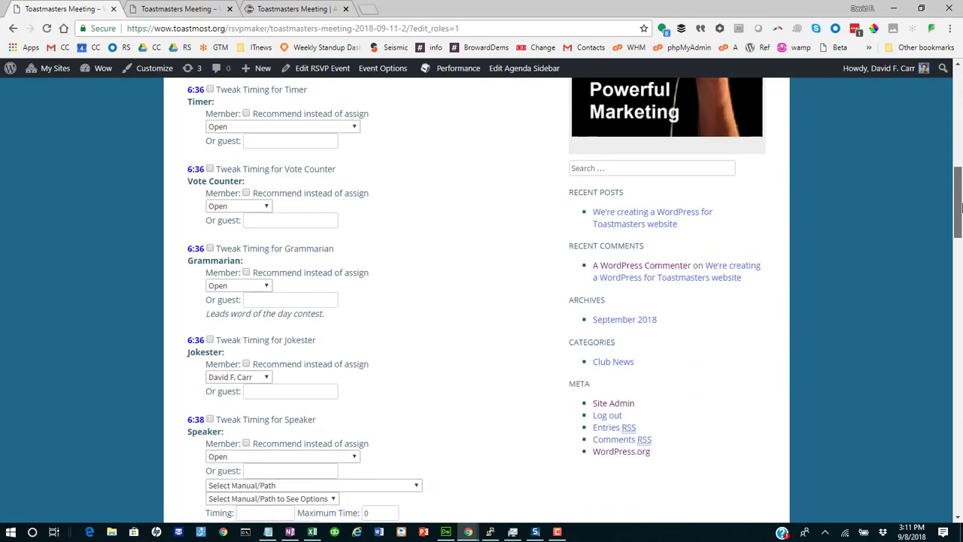
scroll("down", 3)
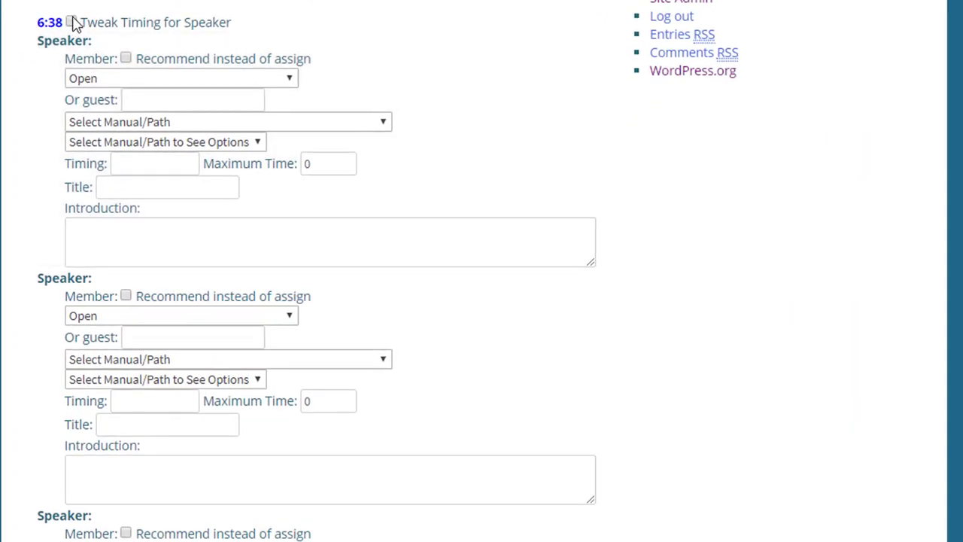
left_click(71, 23)
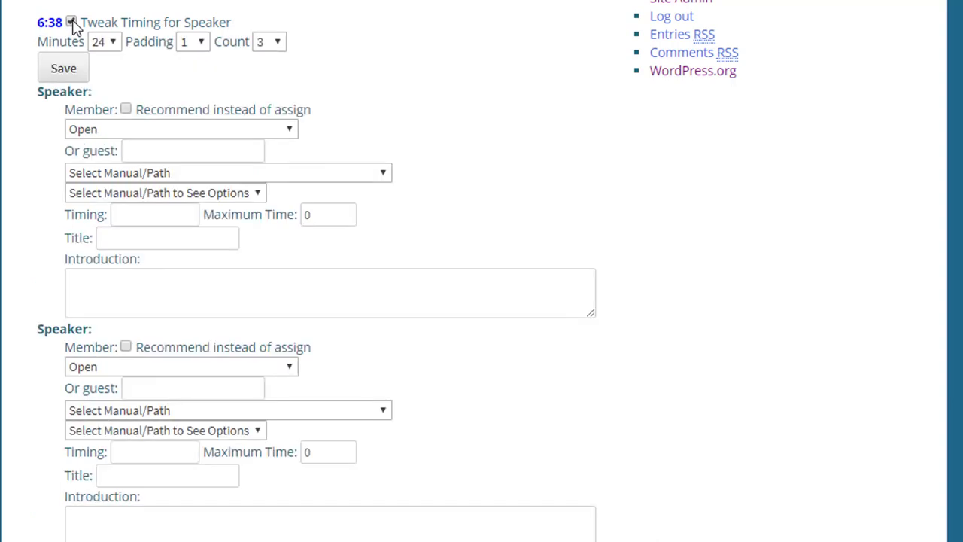
left_click(71, 21)
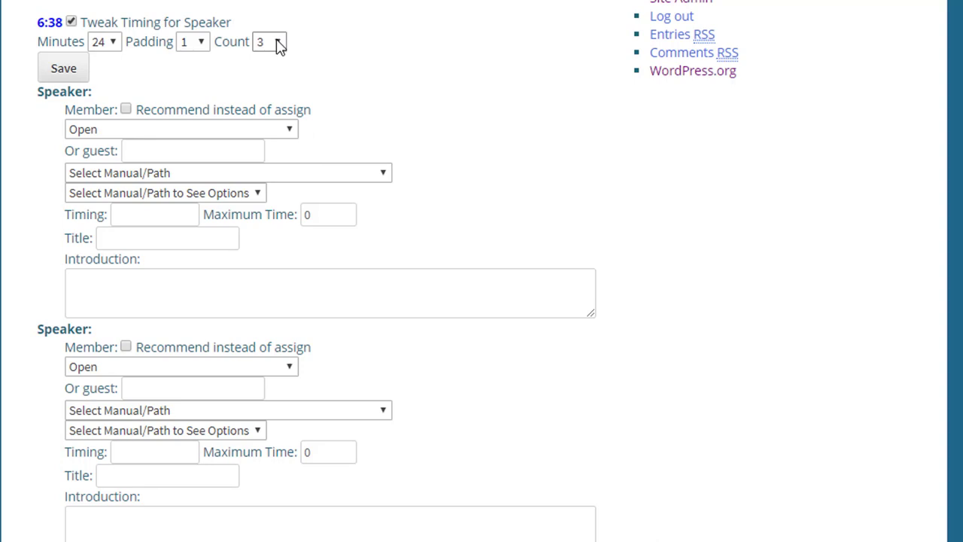
left_click(269, 42)
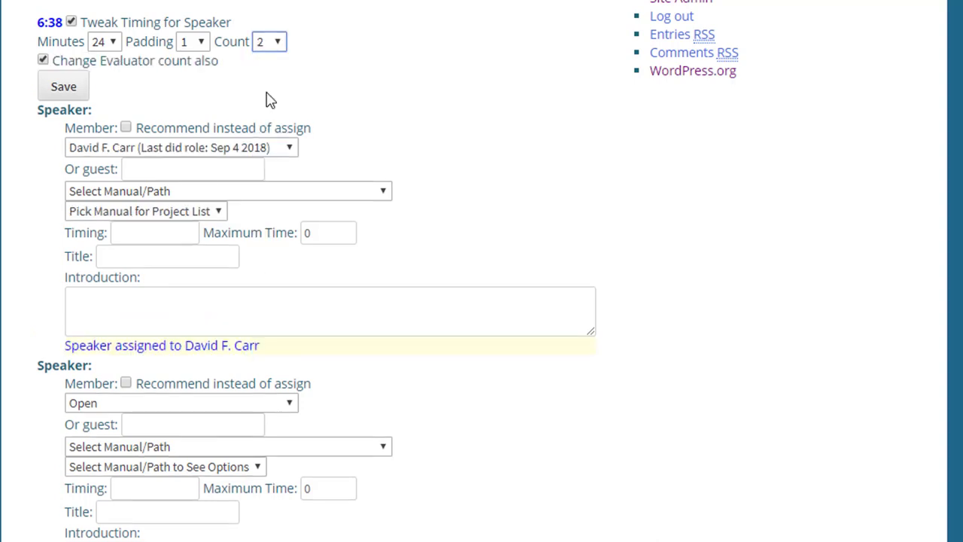
mouse_move(138, 87)
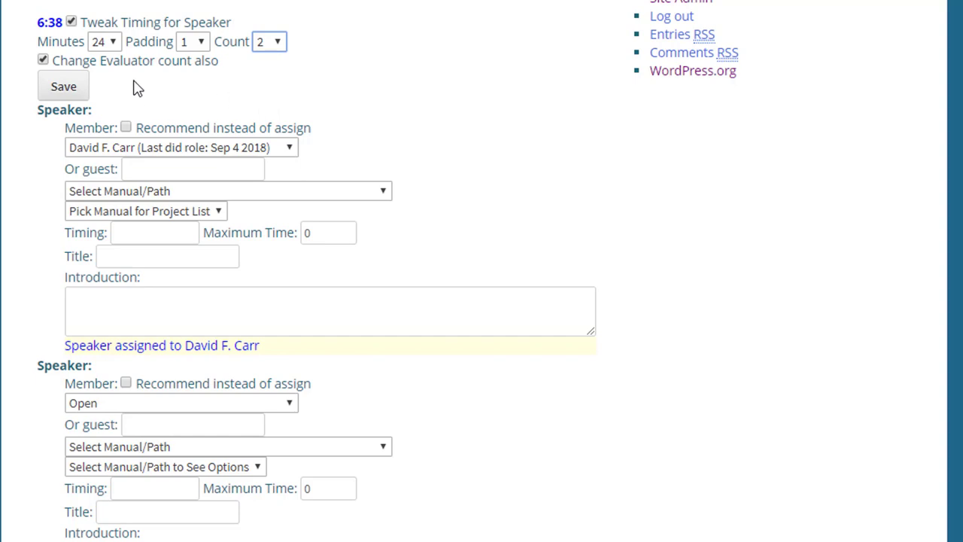
mouse_move(143, 58)
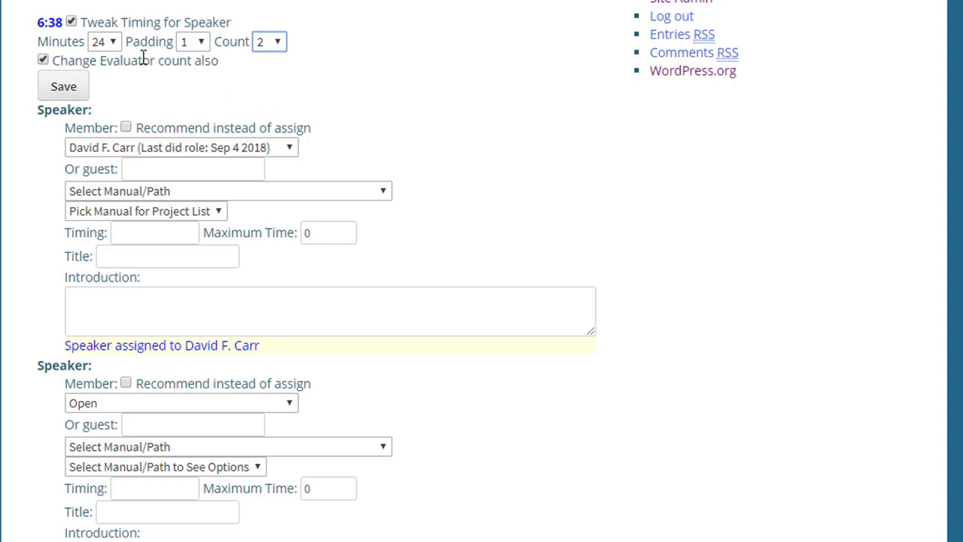
mouse_move(112, 51)
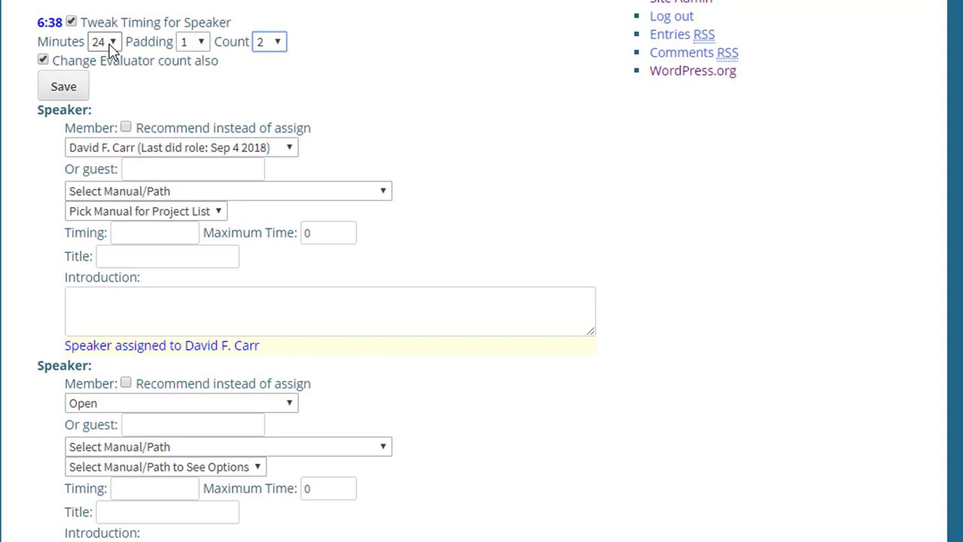
Set the speaking block to 20 minutes and save the Speaker timing
left_click(103, 41)
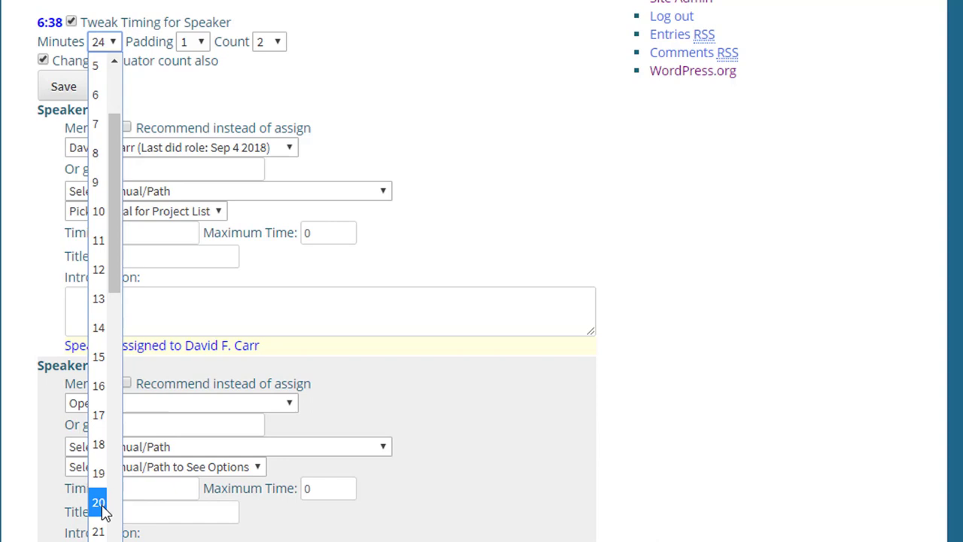
left_click(98, 501)
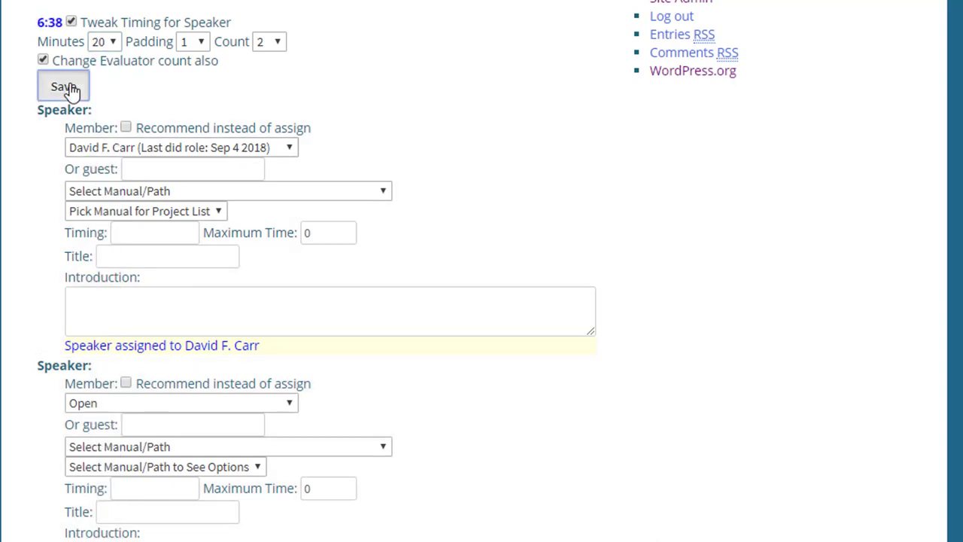
left_click(63, 86)
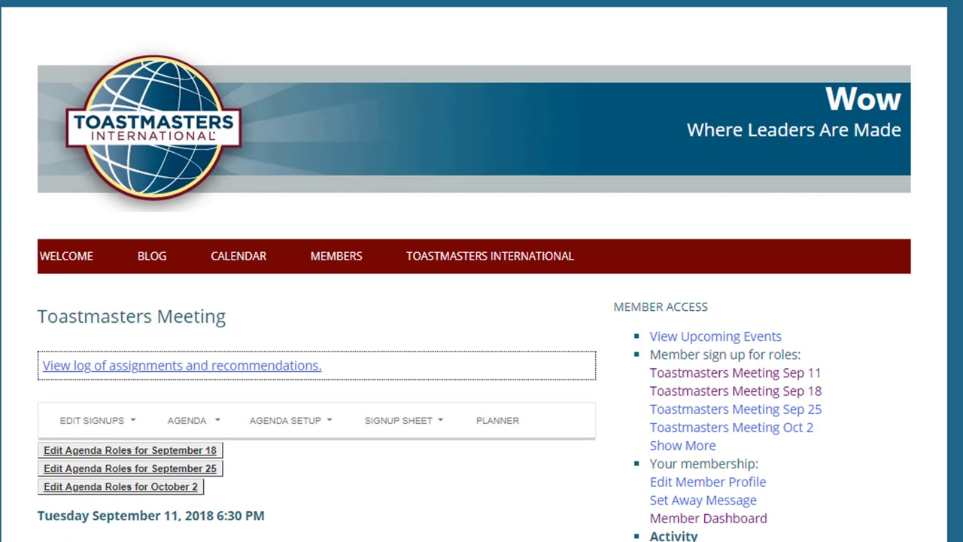
scroll("down", 3)
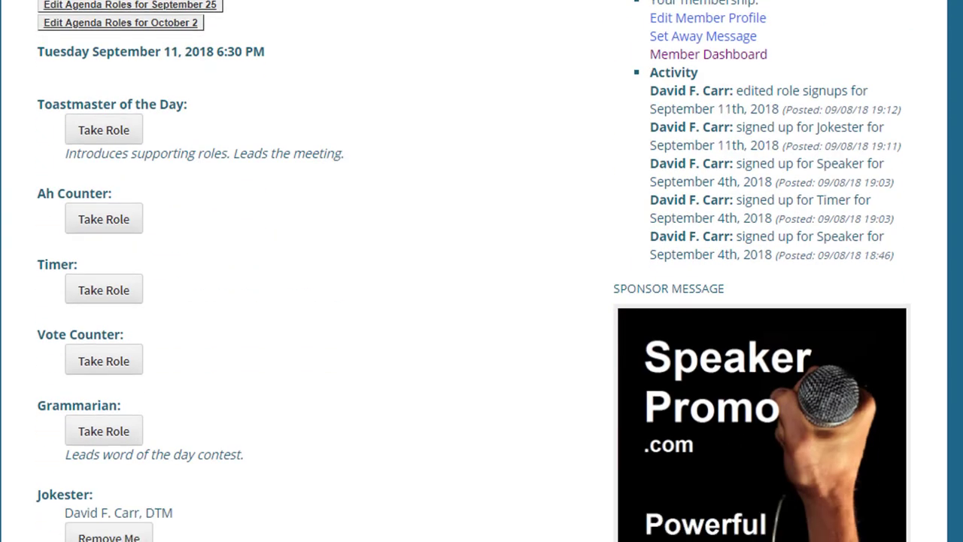
scroll("down", 3)
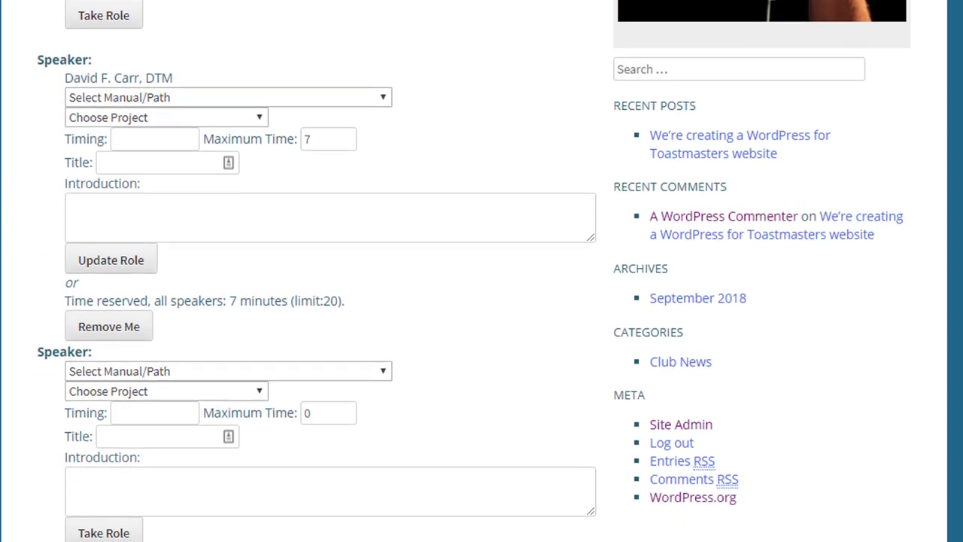
scroll("down", 3)
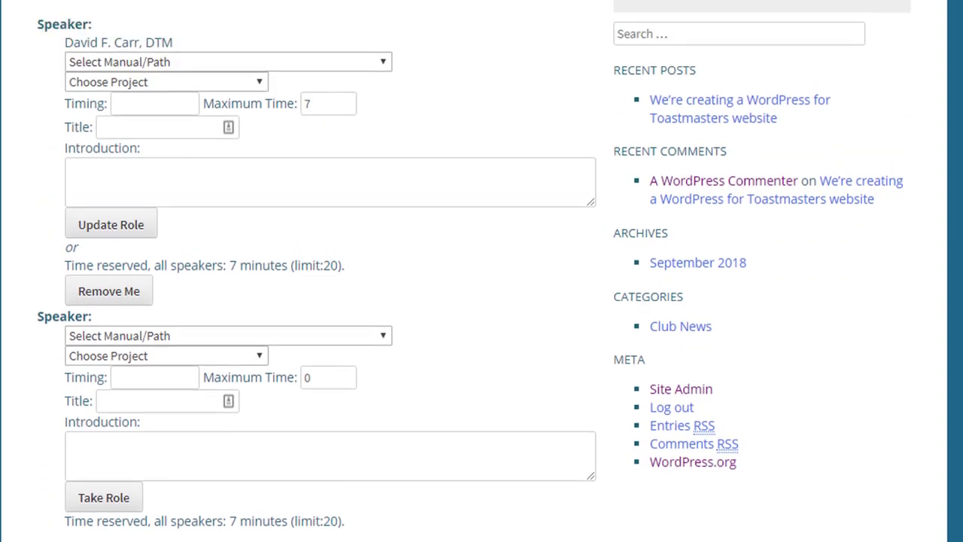
scroll("down", 3)
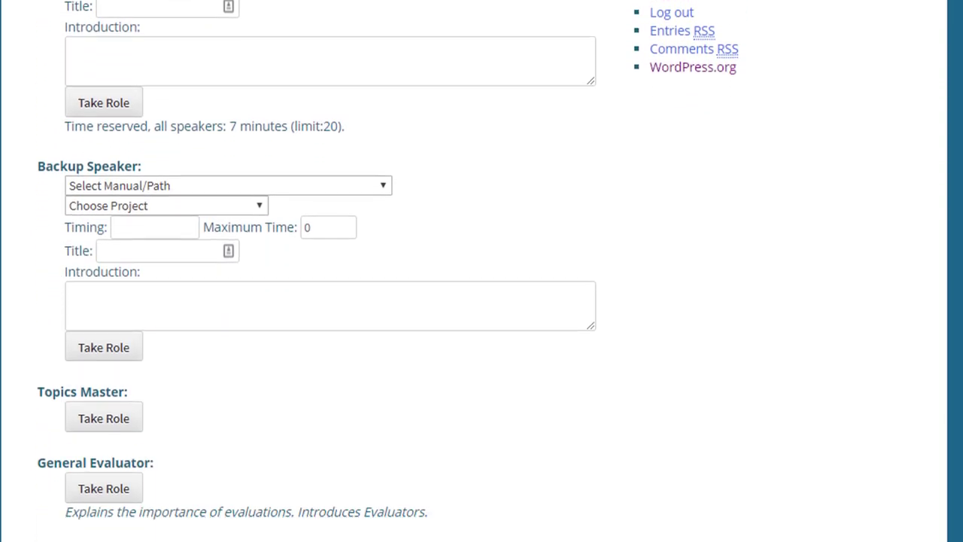
scroll("down", 3)
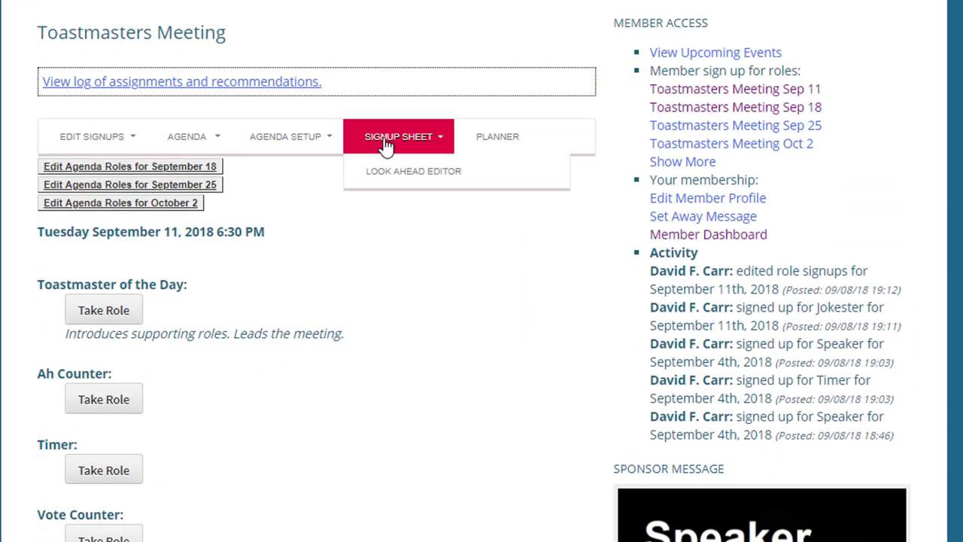
Switch the September 11 meeting into signup-editing mode via Edit Signups
left_click(91, 136)
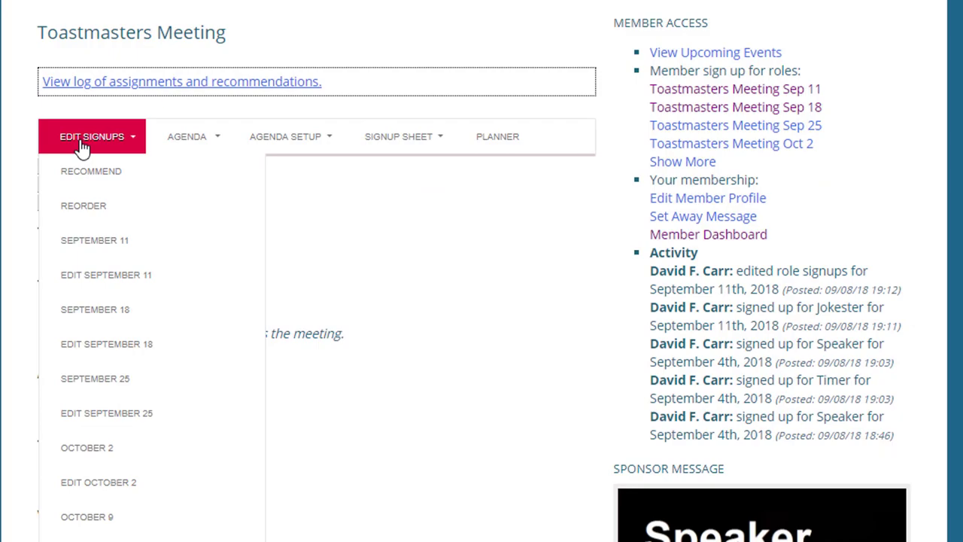
left_click(91, 136)
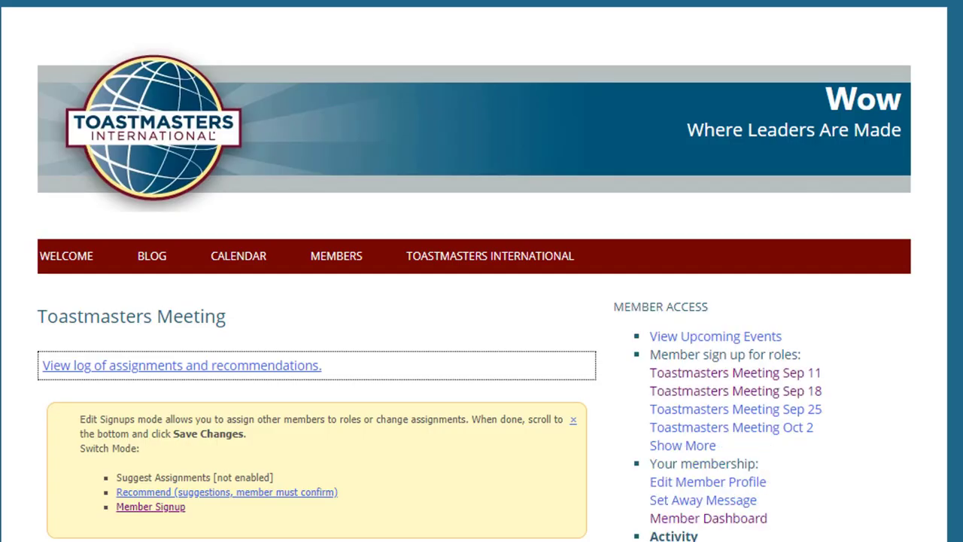
scroll("down", 3)
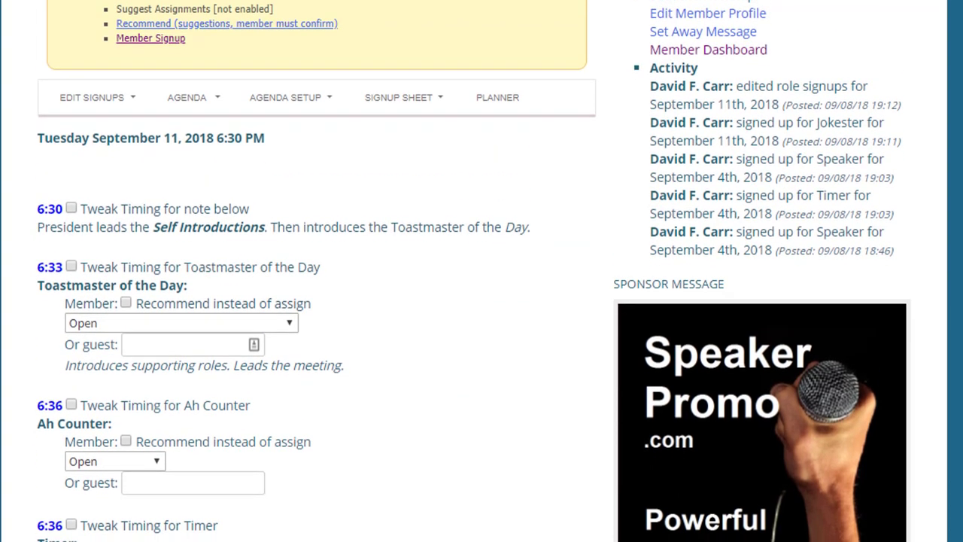
scroll("down", 3)
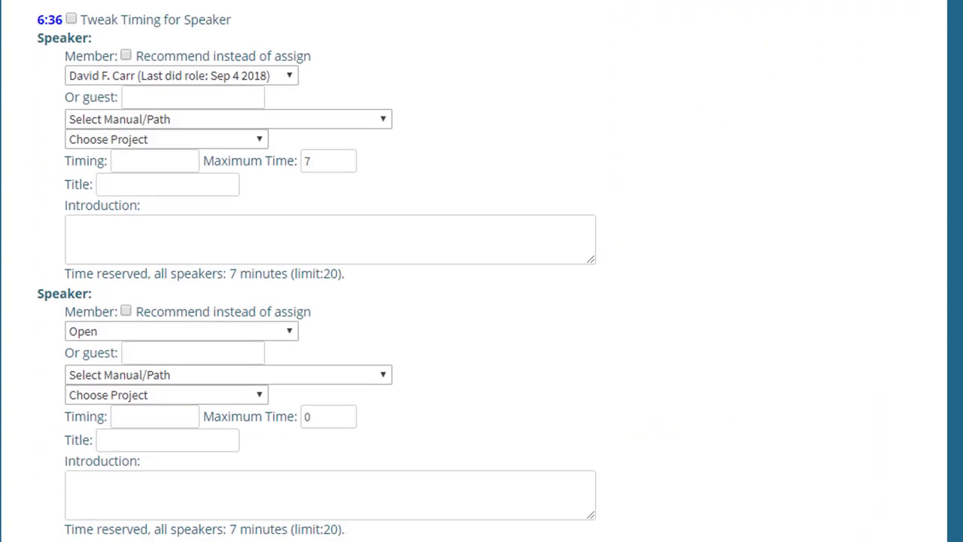
Review the revised agenda timings down to the 7:30 End of meeting line
scroll("down", 3)
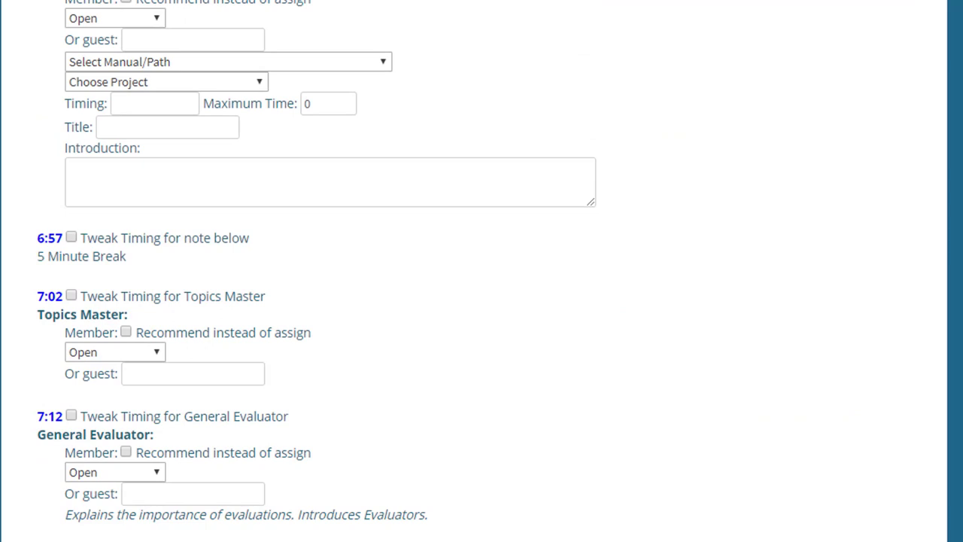
scroll("down", 3)
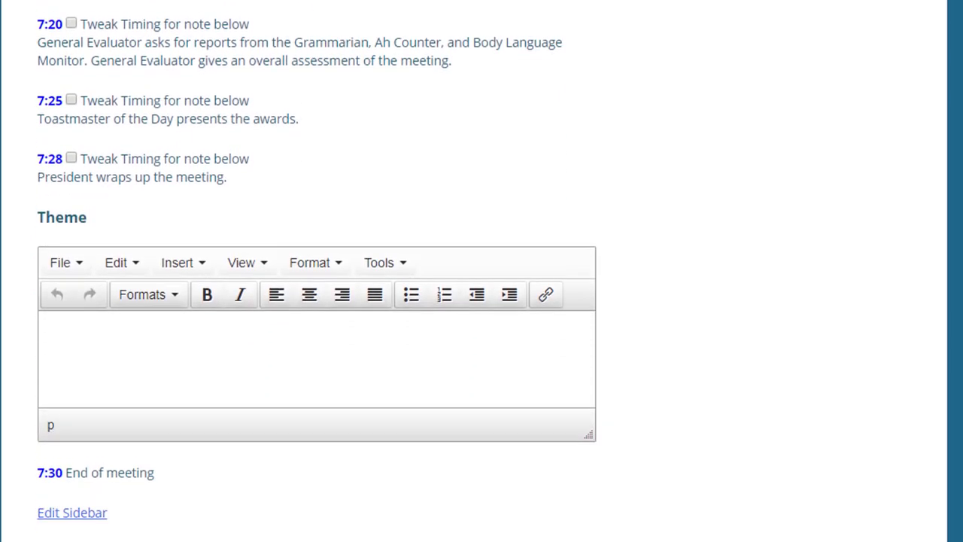
scroll("down", 3)
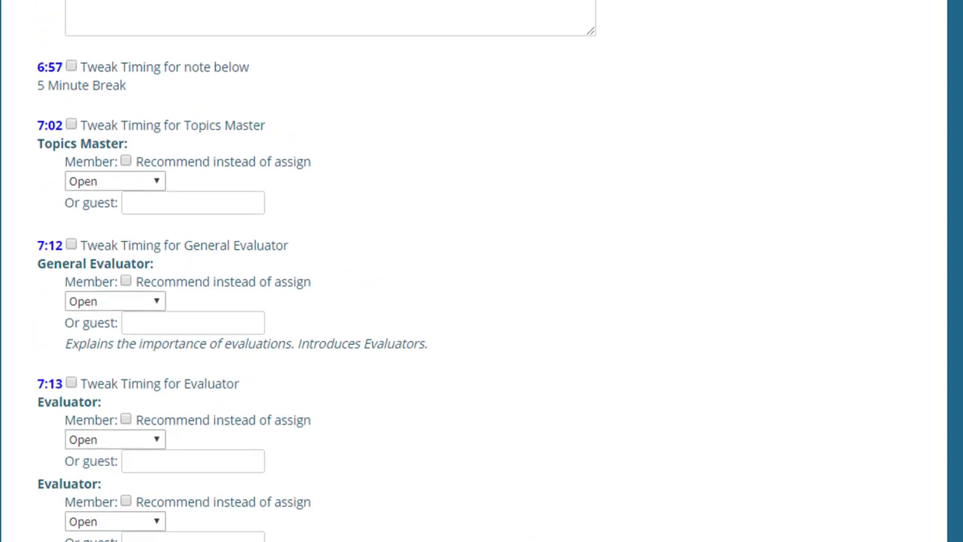
scroll("down", 3)
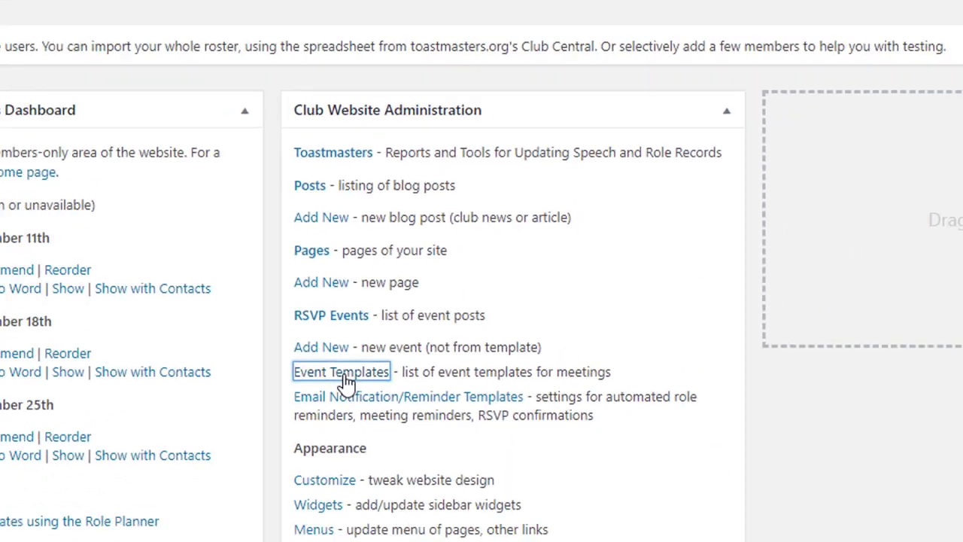
Open the Toastmasters Meeting template from the Event Templates list
left_click(340, 370)
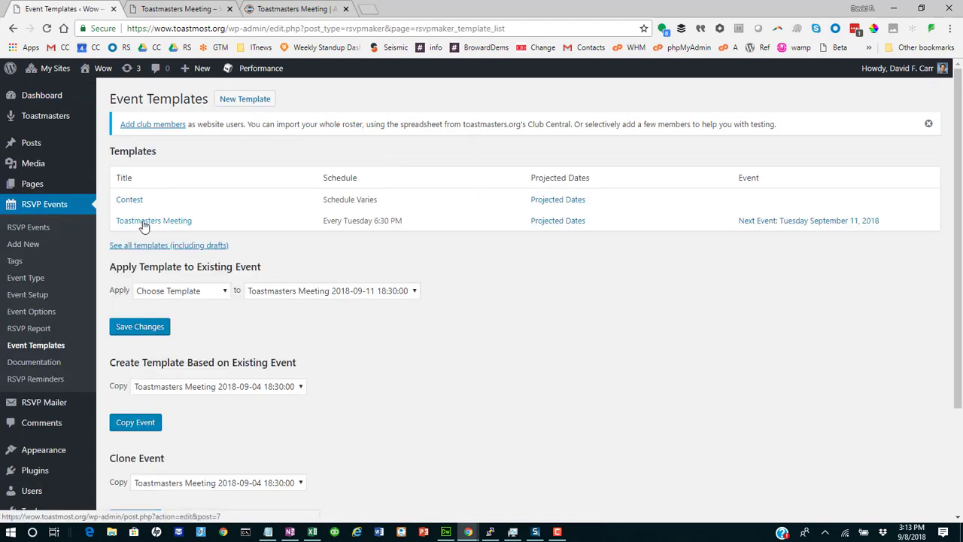
left_click(153, 219)
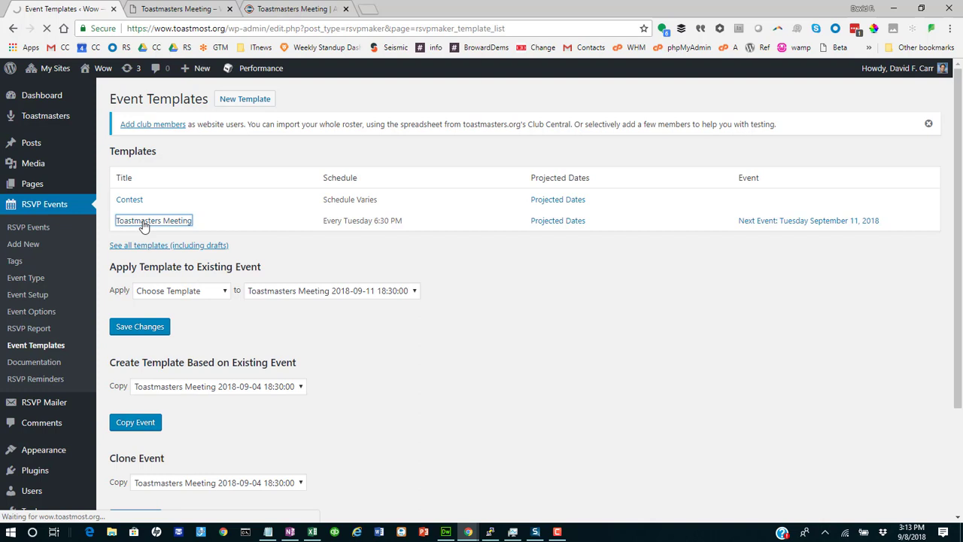
left_click(153, 220)
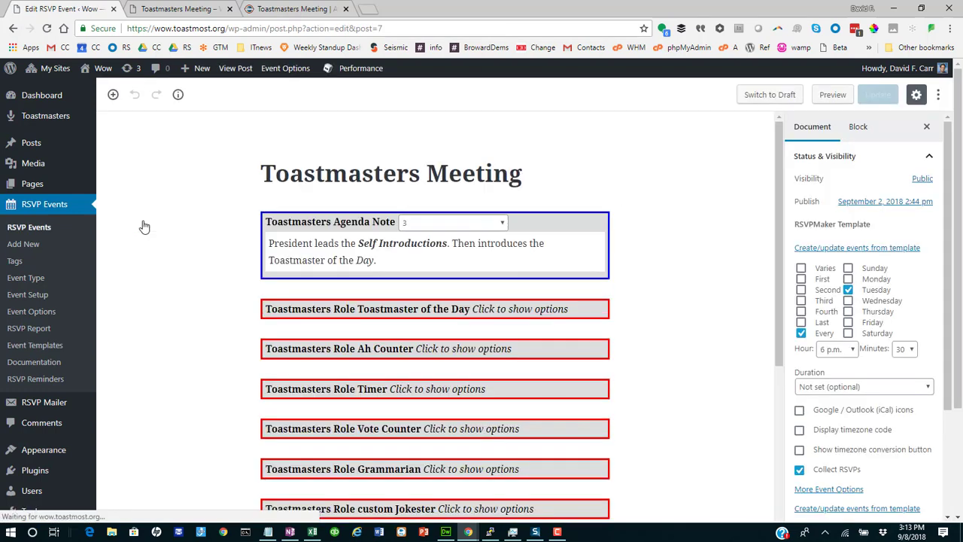
mouse_move(350, 141)
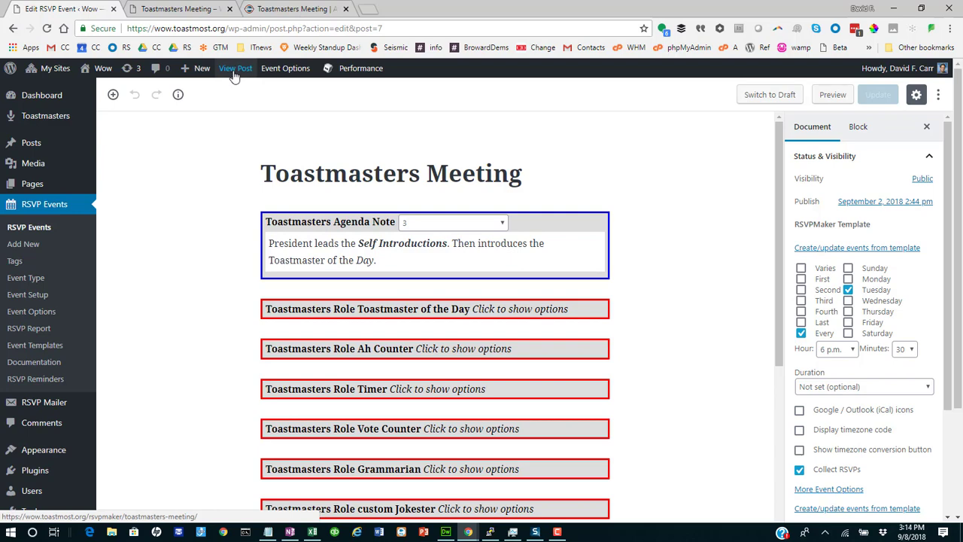
View the template as a public page and bring up its Edit Signups options
left_click(235, 68)
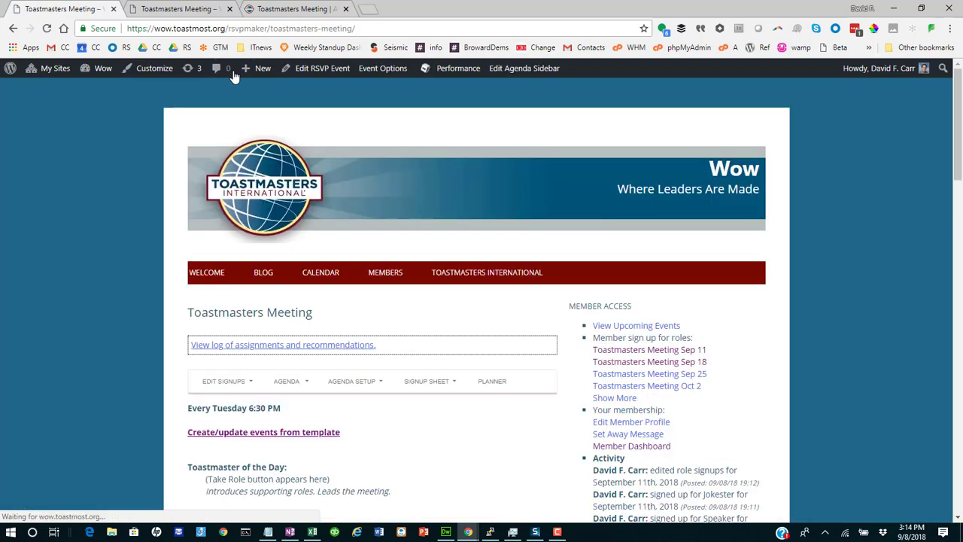
left_click(223, 381)
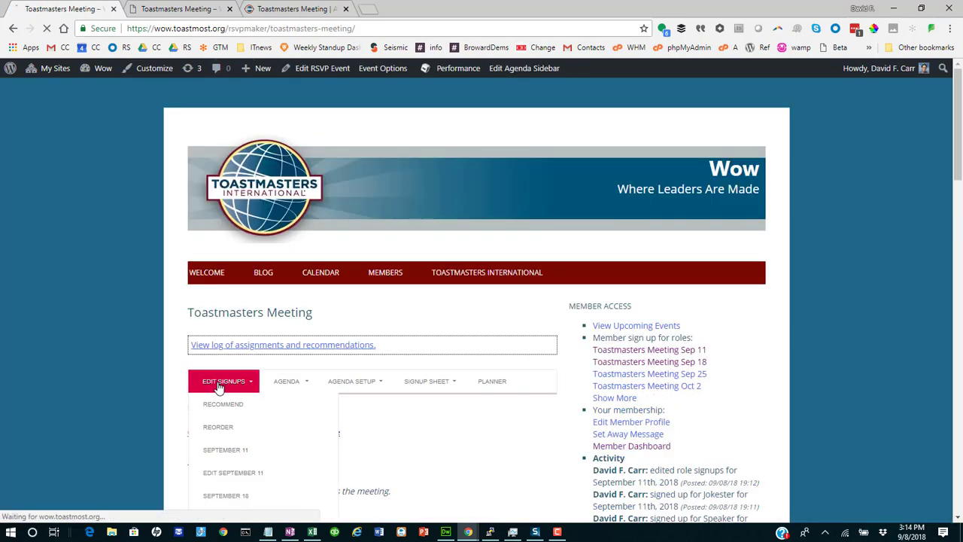
Switch the template into role-editing mode and start down its agenda
left_click(223, 381)
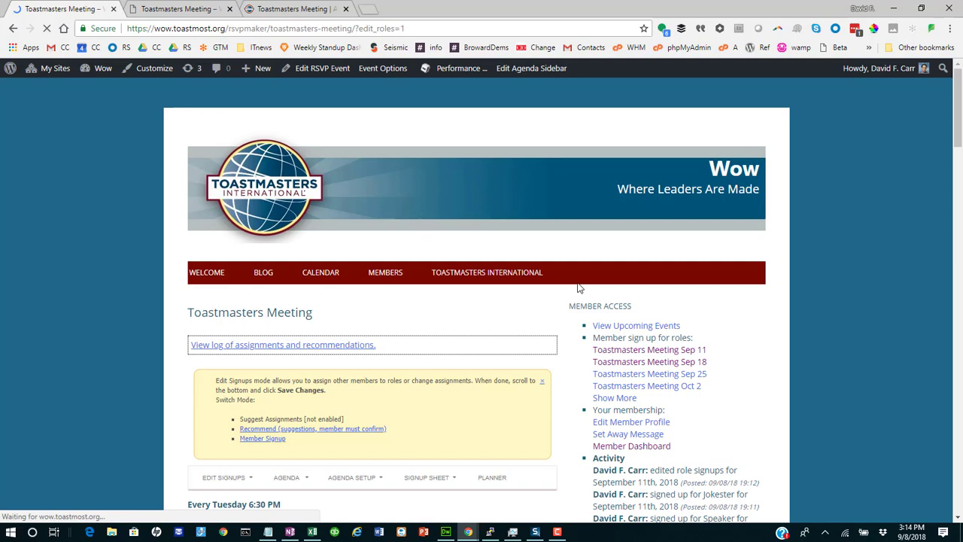
scroll("down", 3)
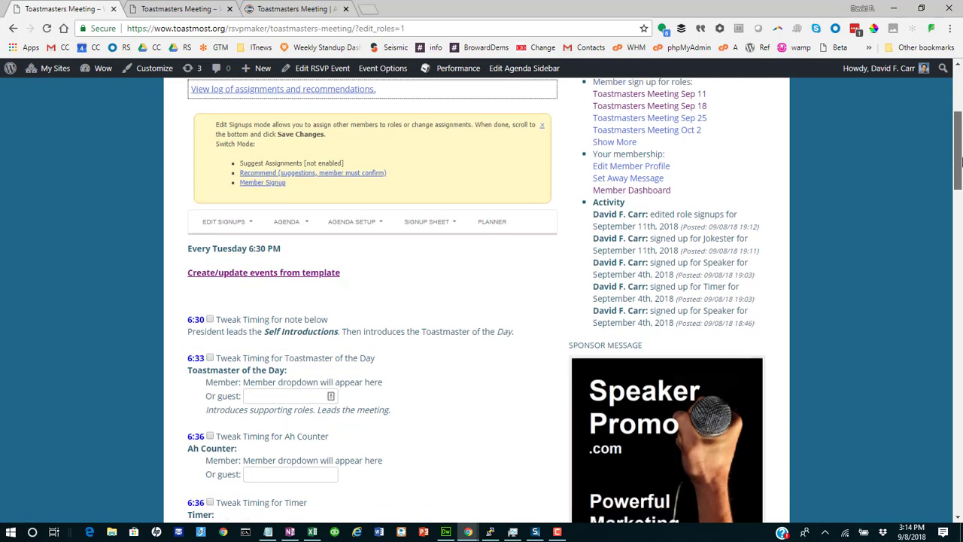
scroll("down", 3)
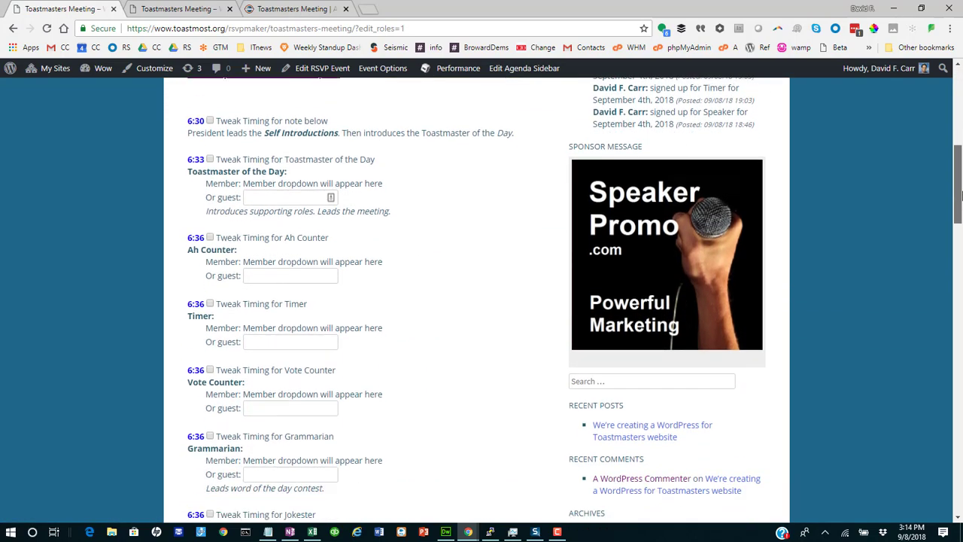
scroll("down", 3)
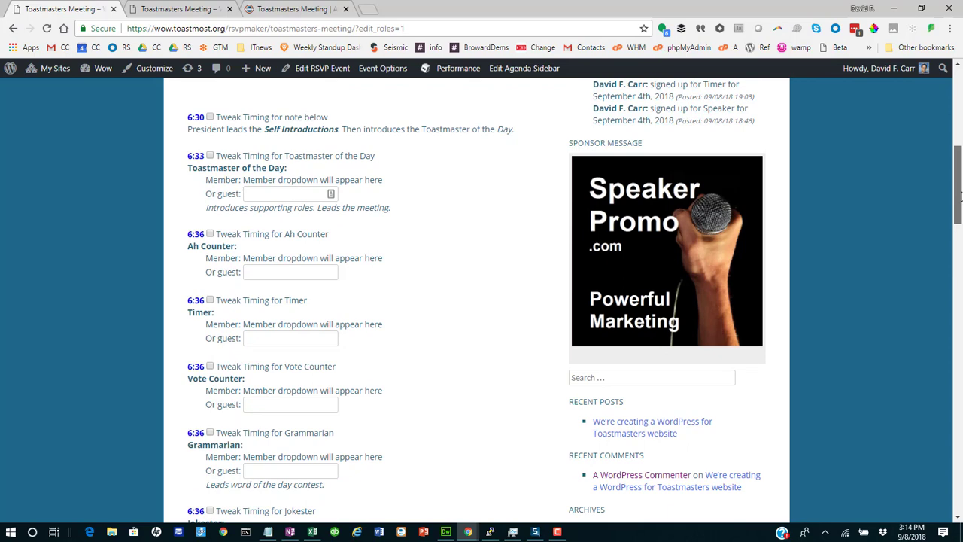
scroll("down", 3)
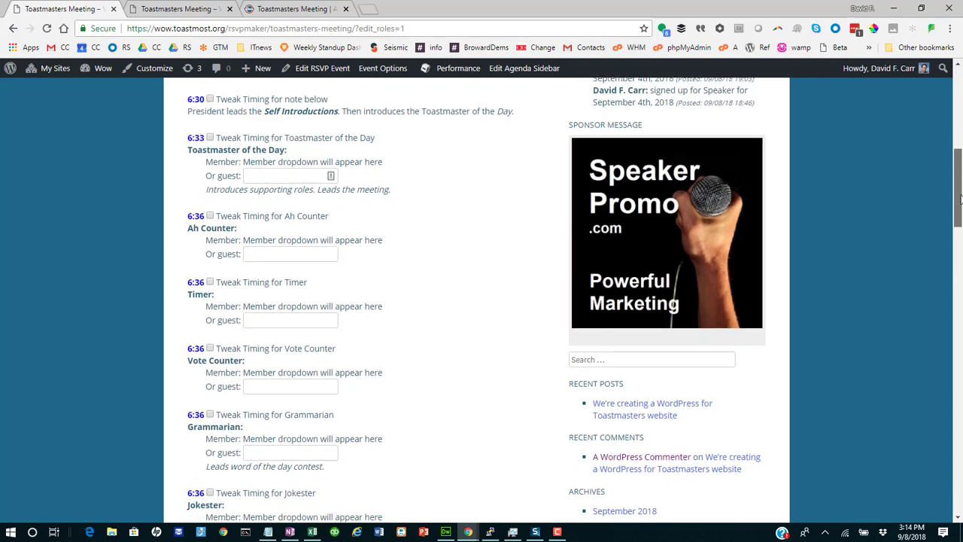
Review the agenda timings down to the 7:38 End of meeting line
scroll("down", 3)
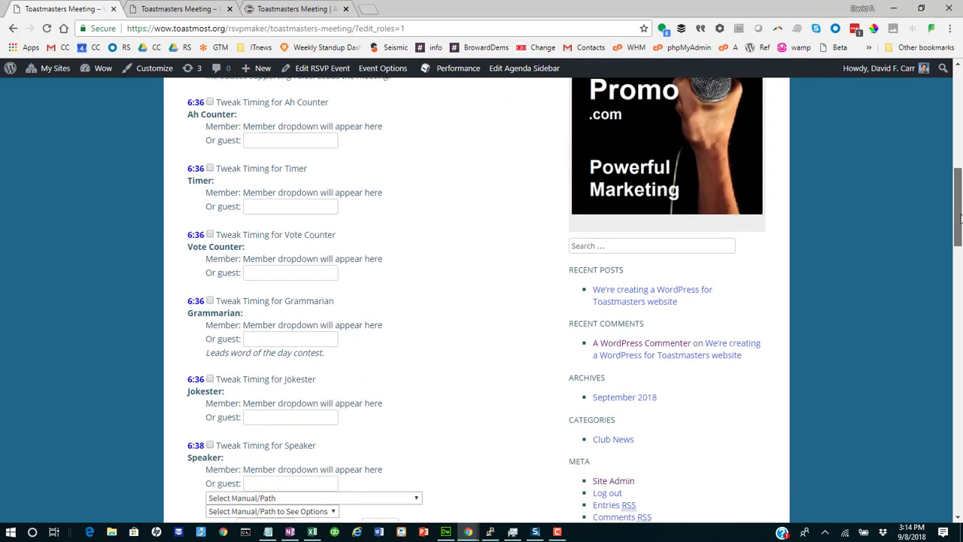
scroll("down", 3)
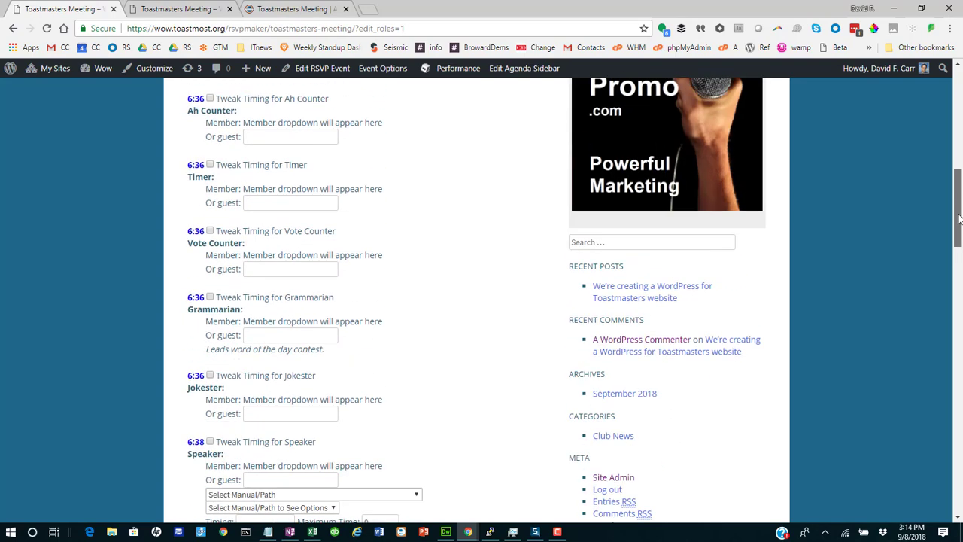
scroll("down", 3)
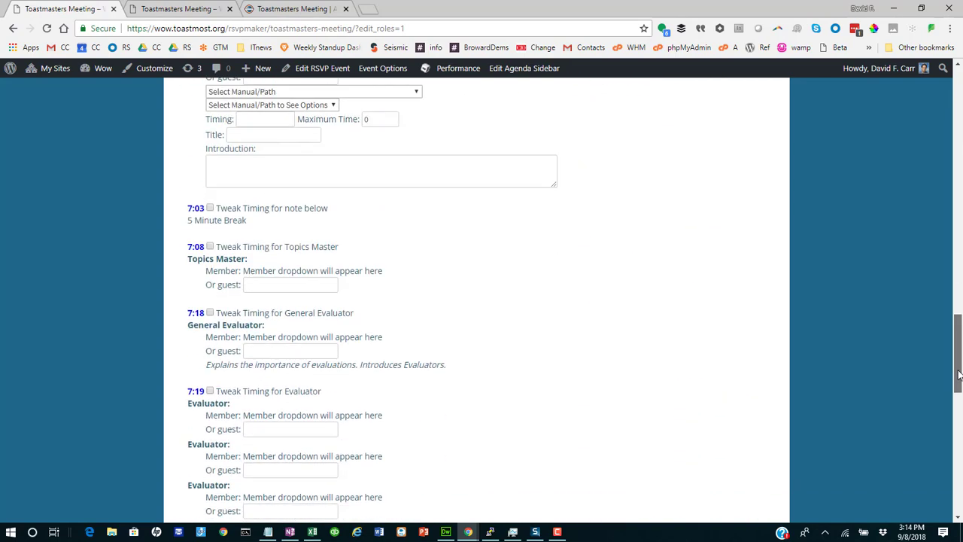
scroll("down", 3)
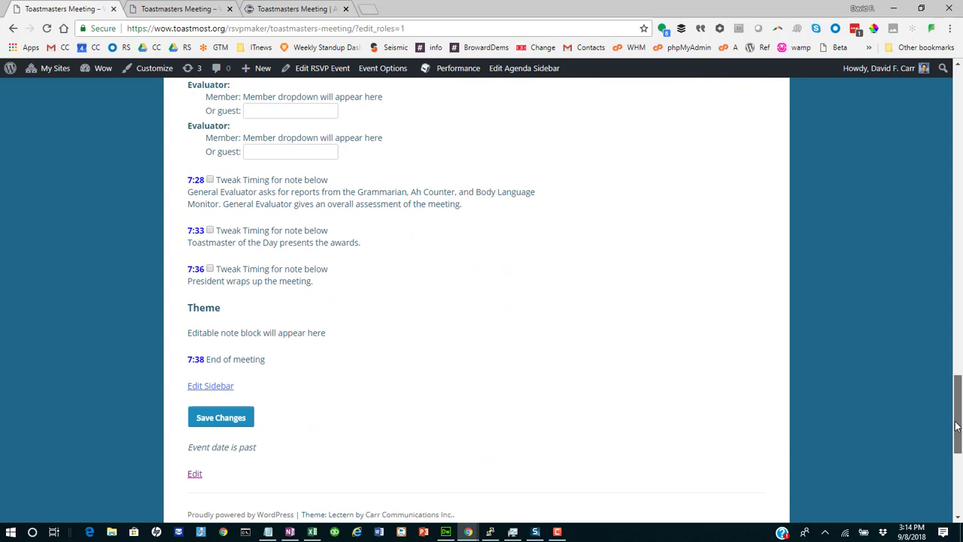
scroll("down", 3)
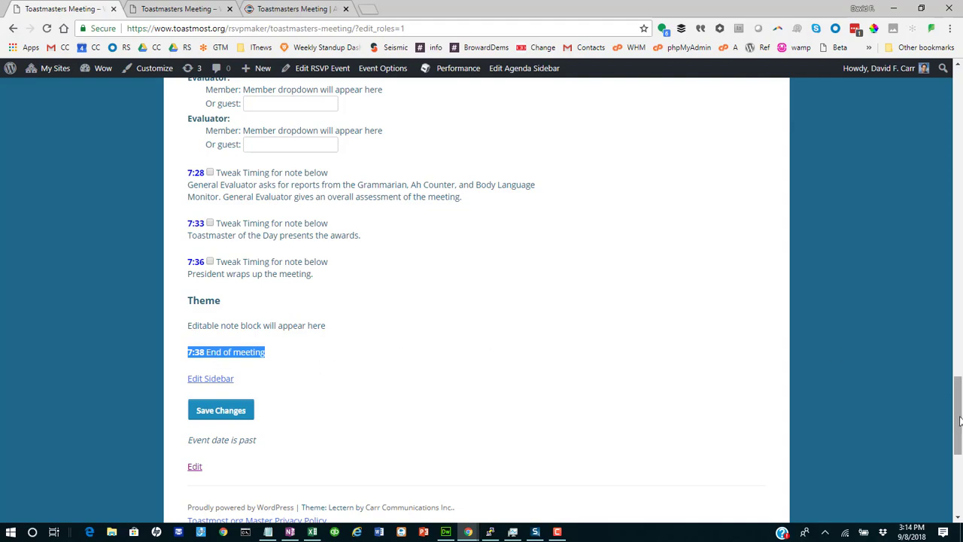
Enable Tweak Timing on the opening self-introductions note and cut it to 1 minute
scroll("up", 3)
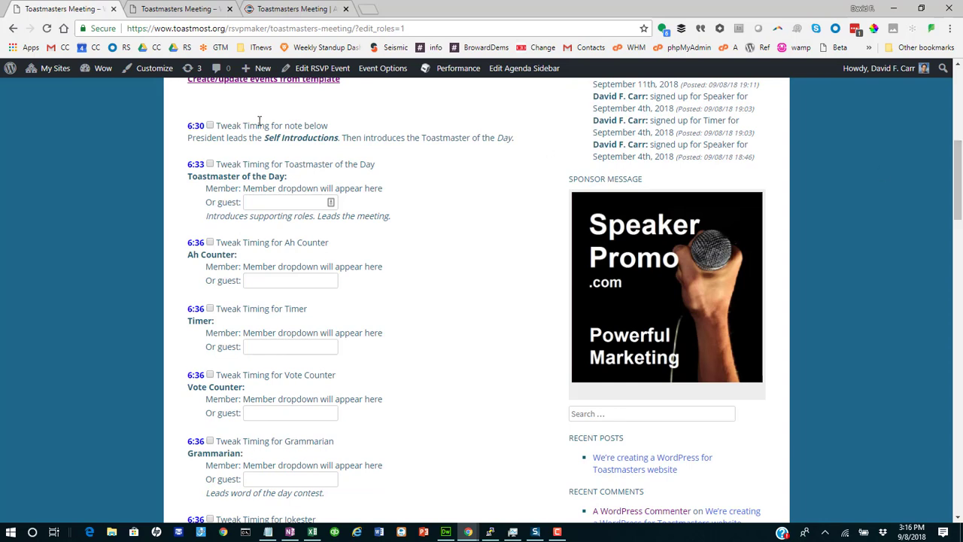
left_click(211, 125)
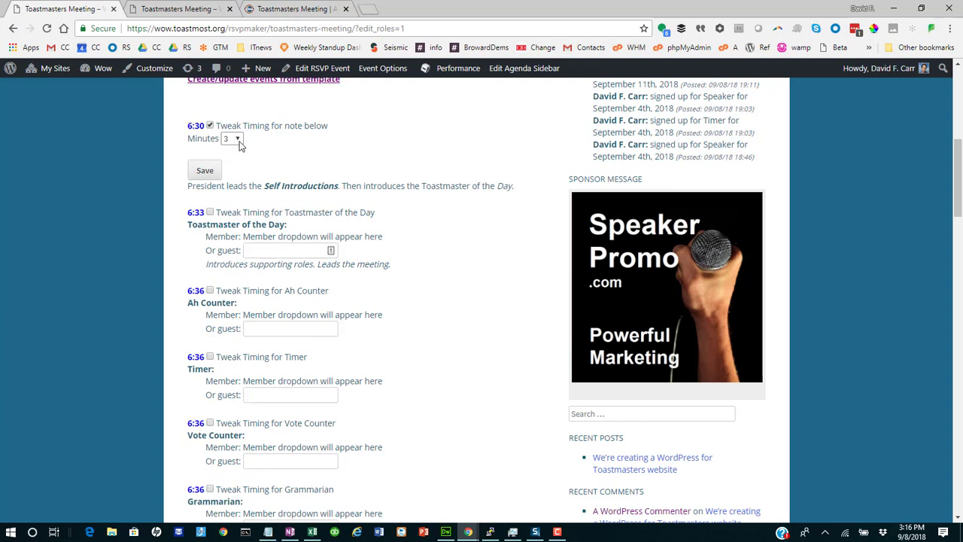
left_click(232, 139)
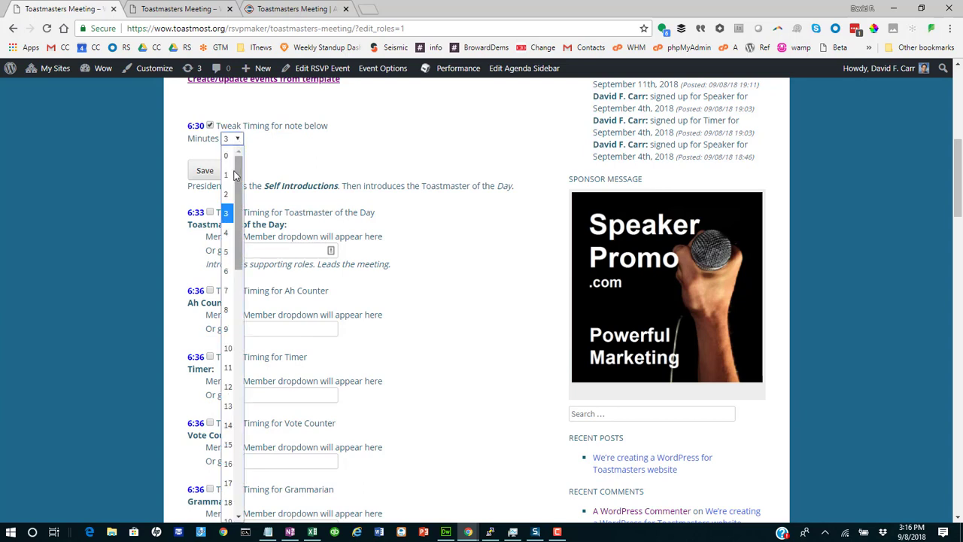
left_click(226, 175)
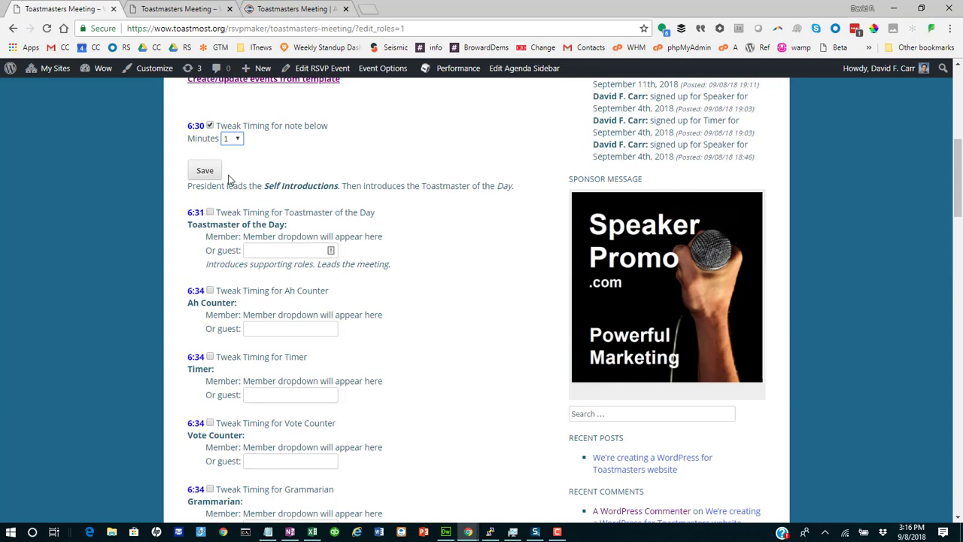
mouse_move(285, 164)
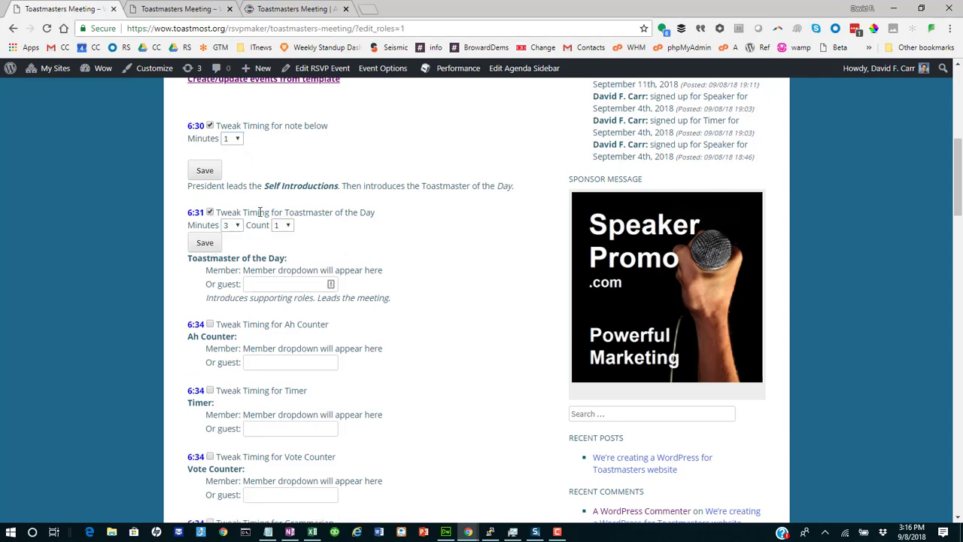
Adjust timing for the awards/General Evaluator note further down the agenda
scroll("down", 3)
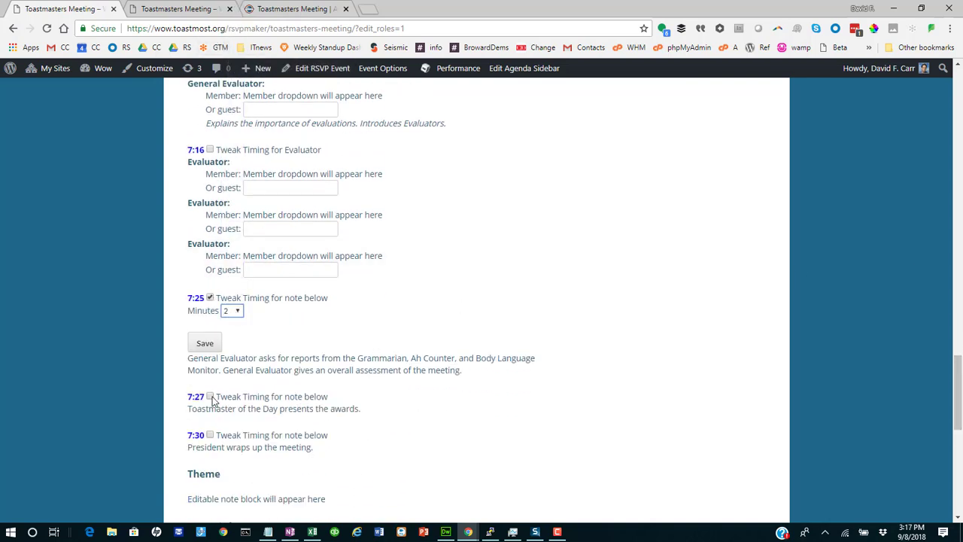
left_click(210, 397)
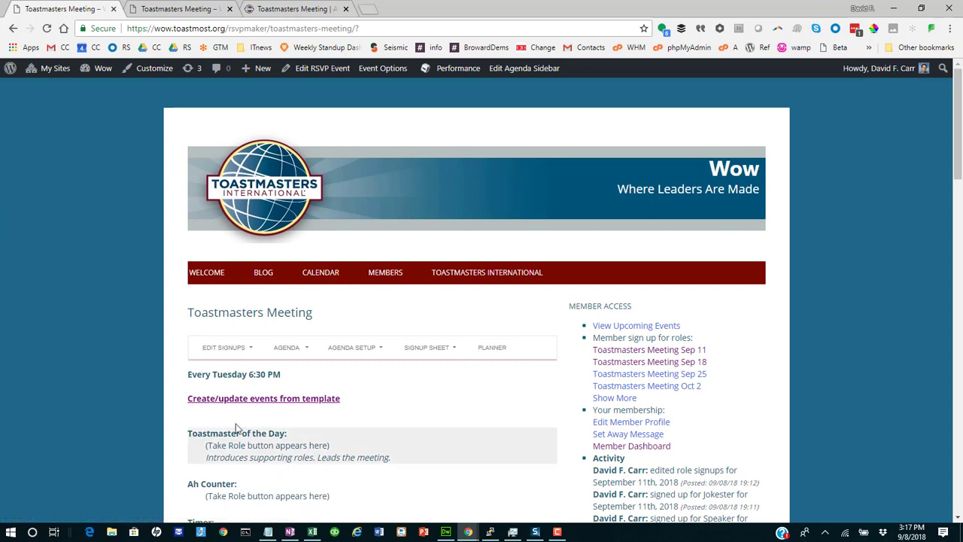
Go to Create/update events from template and check all already-scheduled meetings
left_click(263, 397)
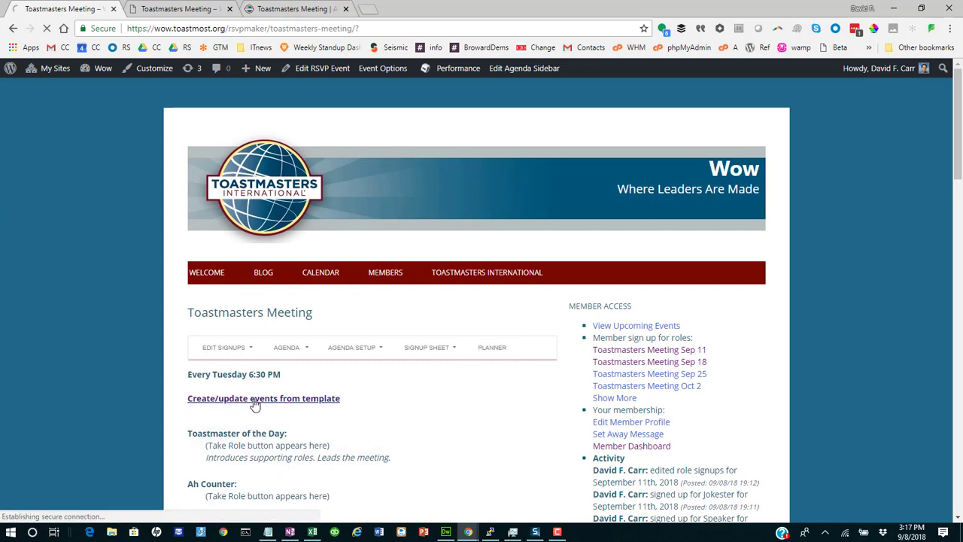
left_click(263, 397)
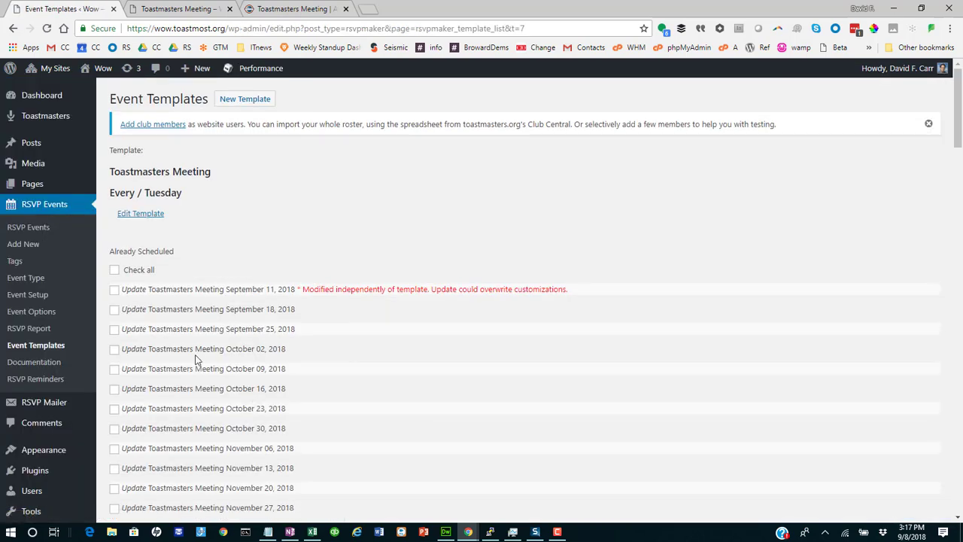
mouse_move(115, 271)
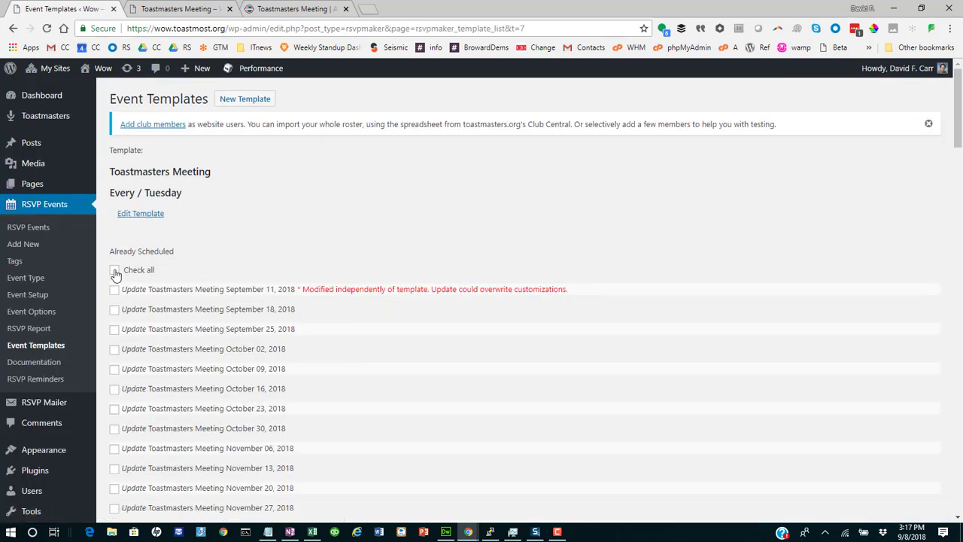
left_click(115, 270)
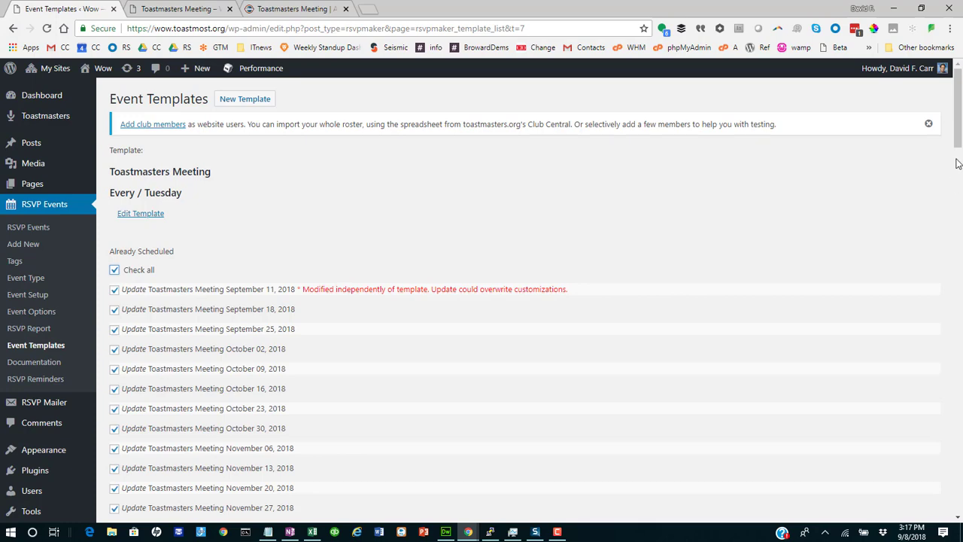
mouse_move(539, 307)
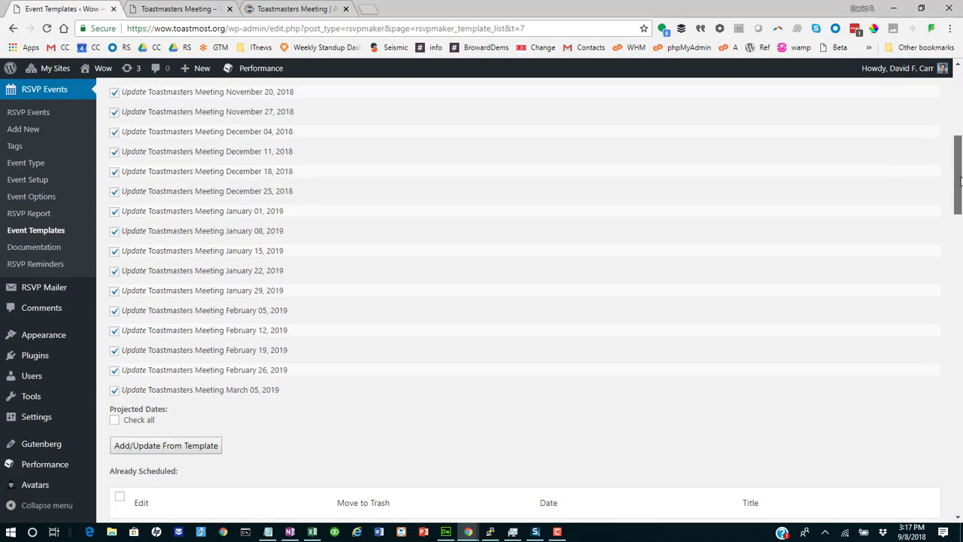
Apply Add/Update From Template to all meetings, September 2018 through March 2019
scroll("down", 3)
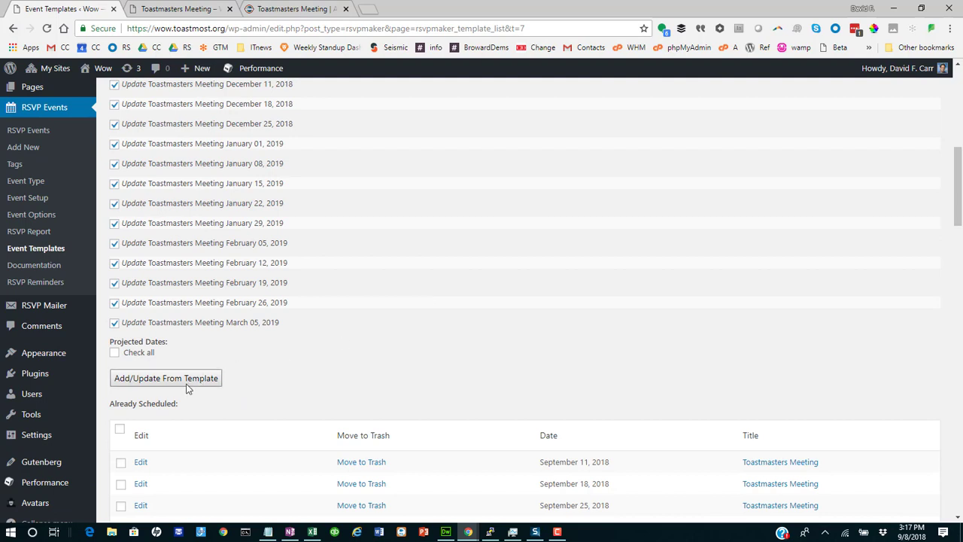
left_click(165, 378)
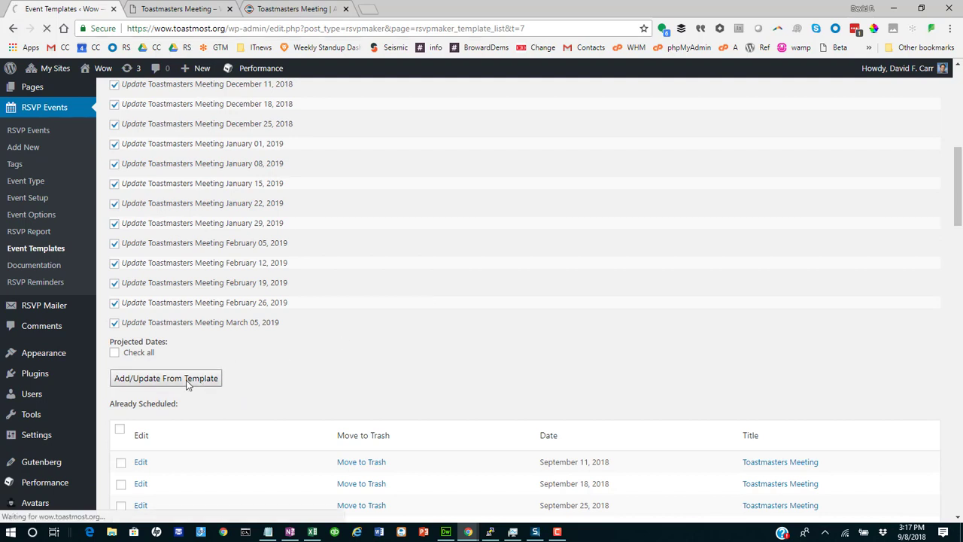
left_click(166, 378)
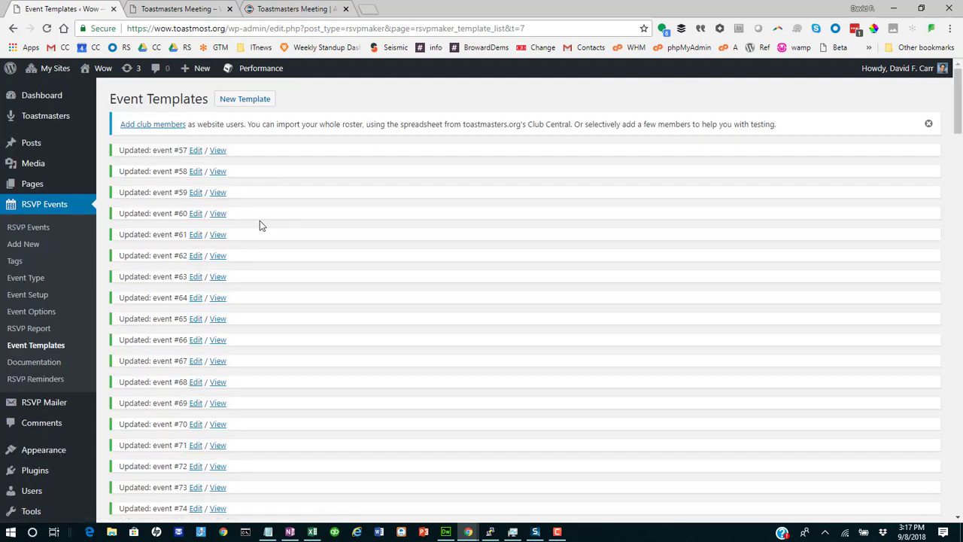
mouse_move(219, 151)
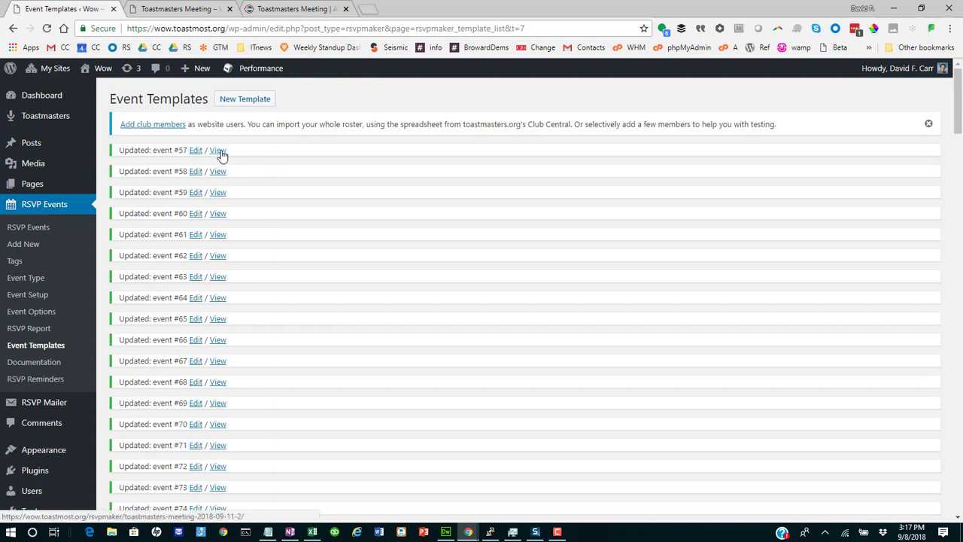
View the updated September 11, 2018 meeting and bring up its Agenda options
left_click(216, 151)
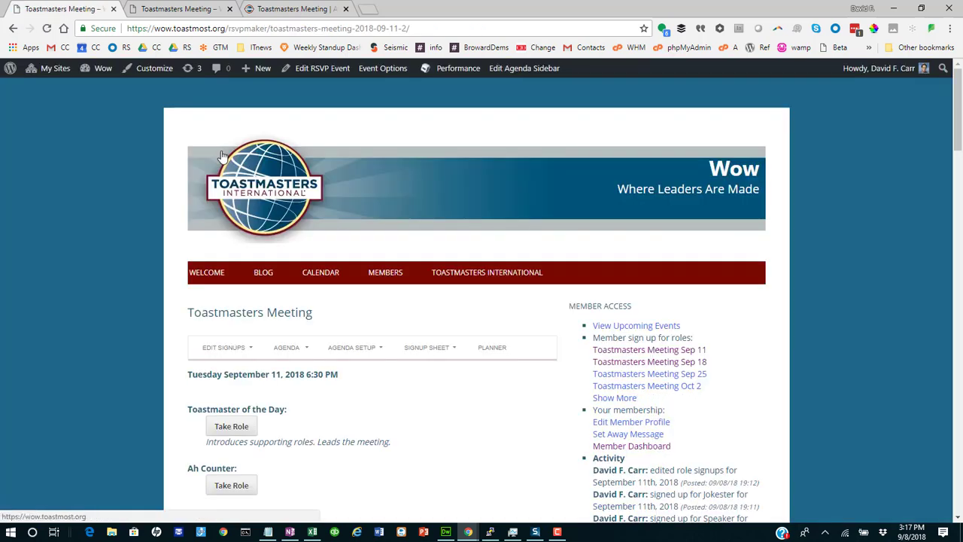
left_click(286, 347)
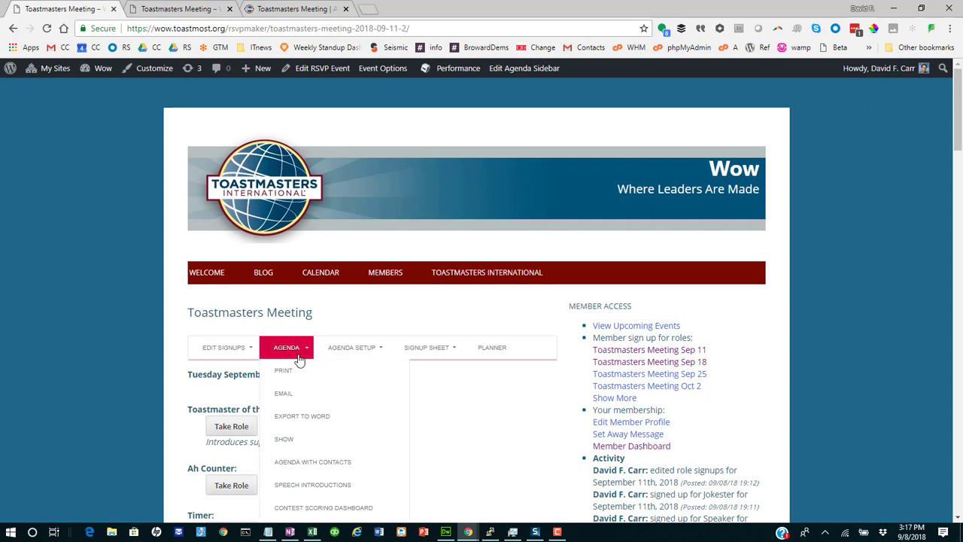